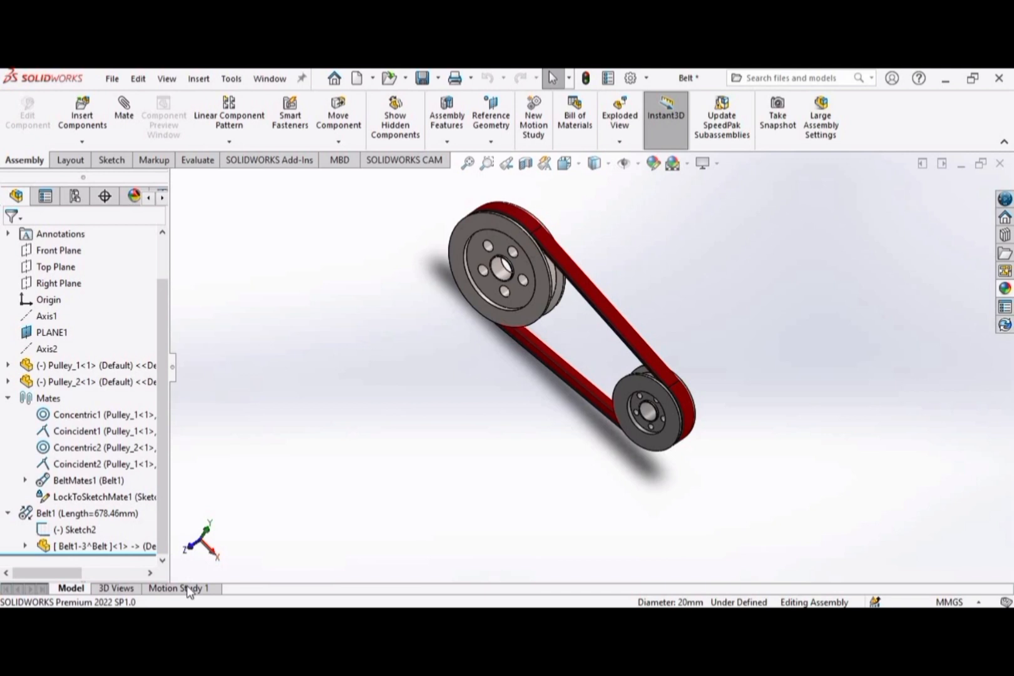
# Step: Switch from the model view to Motion Study 1 of the belt-pulley assembly
pyautogui.click(178, 589)
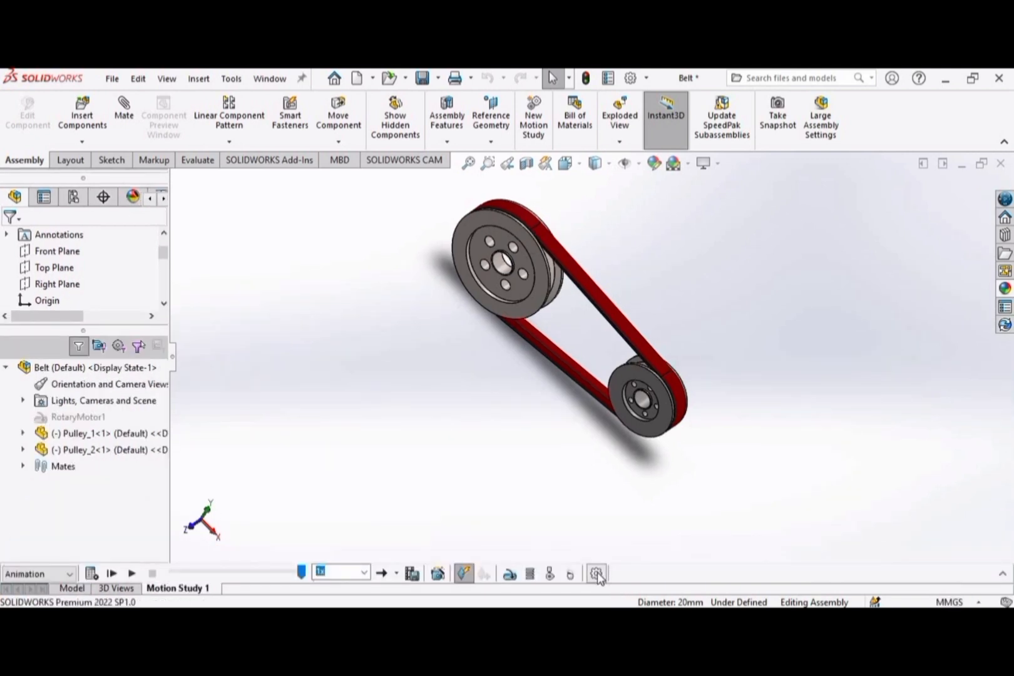
# Step: Set the motion study animation frame rate to 35 frames per second
pyautogui.click(596, 573)
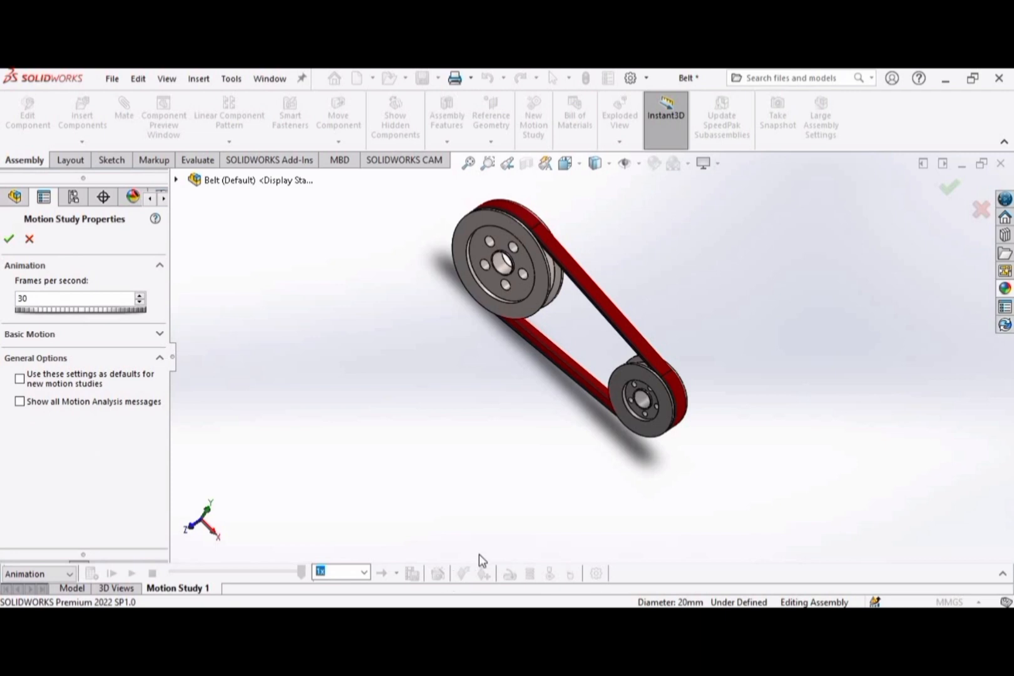
pyautogui.moveTo(186, 590)
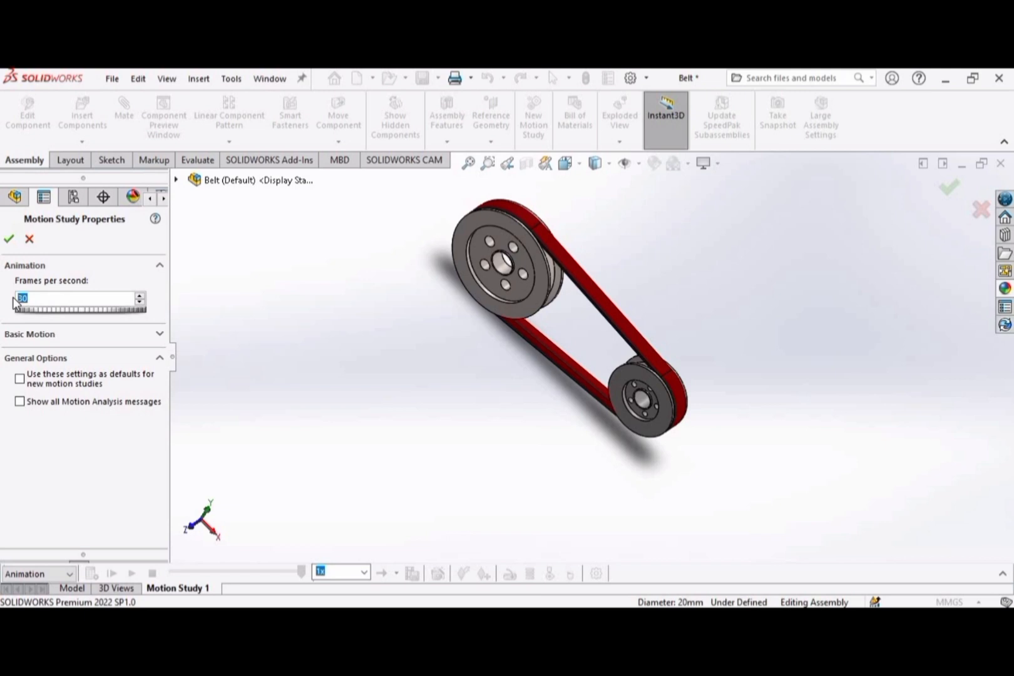
pyautogui.write('35')
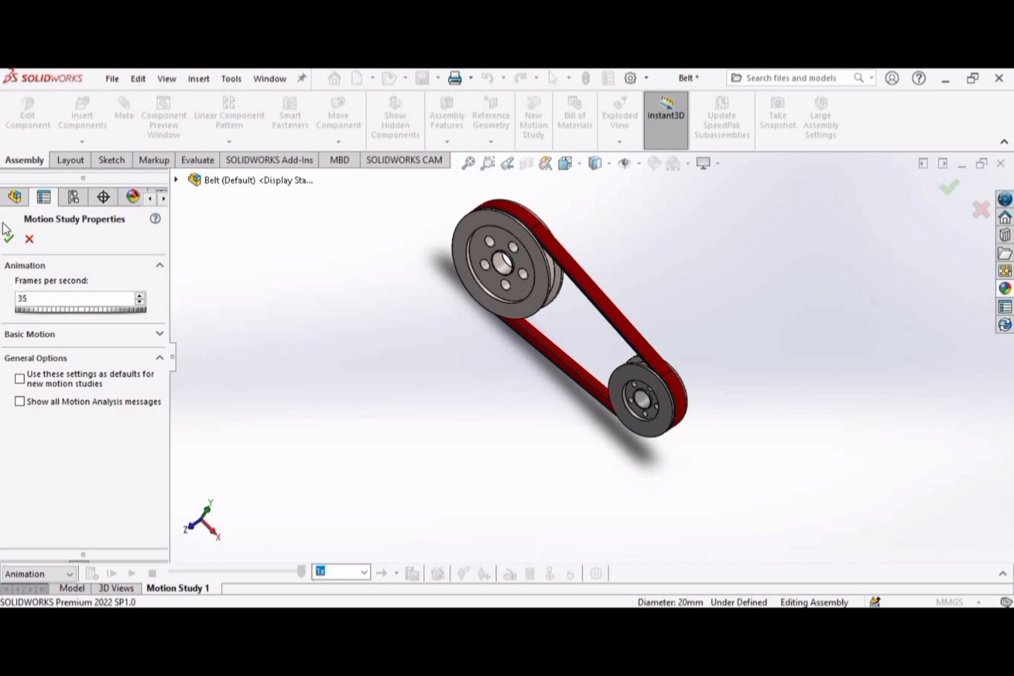
# Step: Confirm the frame rate and add RotaryMotor2 driving the larger pulley
pyautogui.click(8, 239)
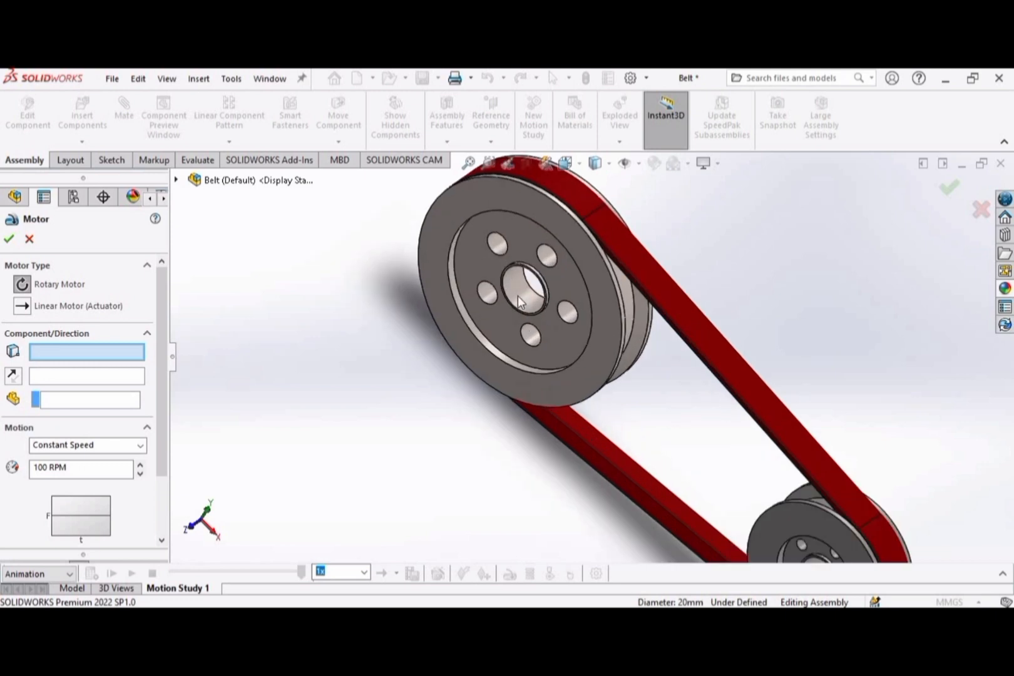
pyautogui.click(520, 299)
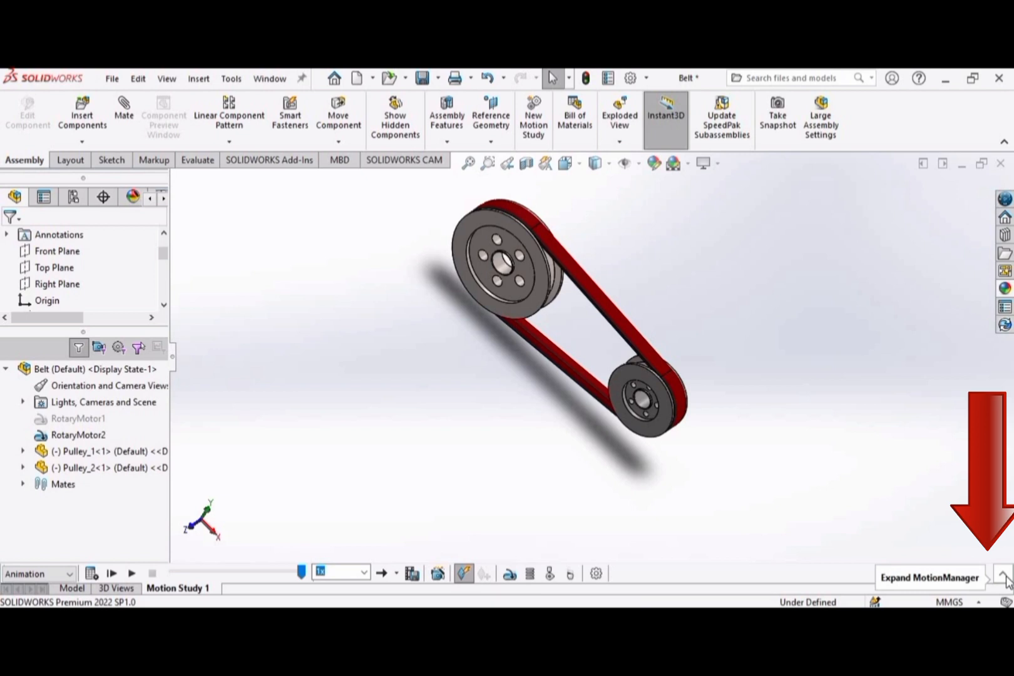
# Step: Shorten the motion study duration from 10 to 8 seconds on the timeline
pyautogui.click(1005, 578)
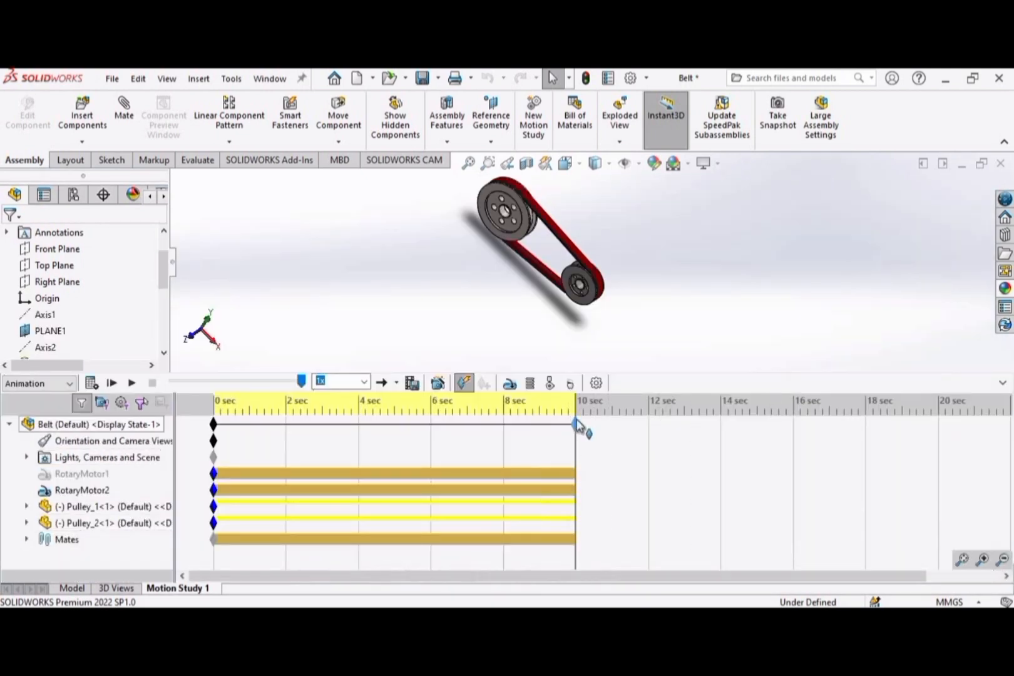
pyautogui.moveTo(578, 426); pyautogui.dragTo(372, 425)
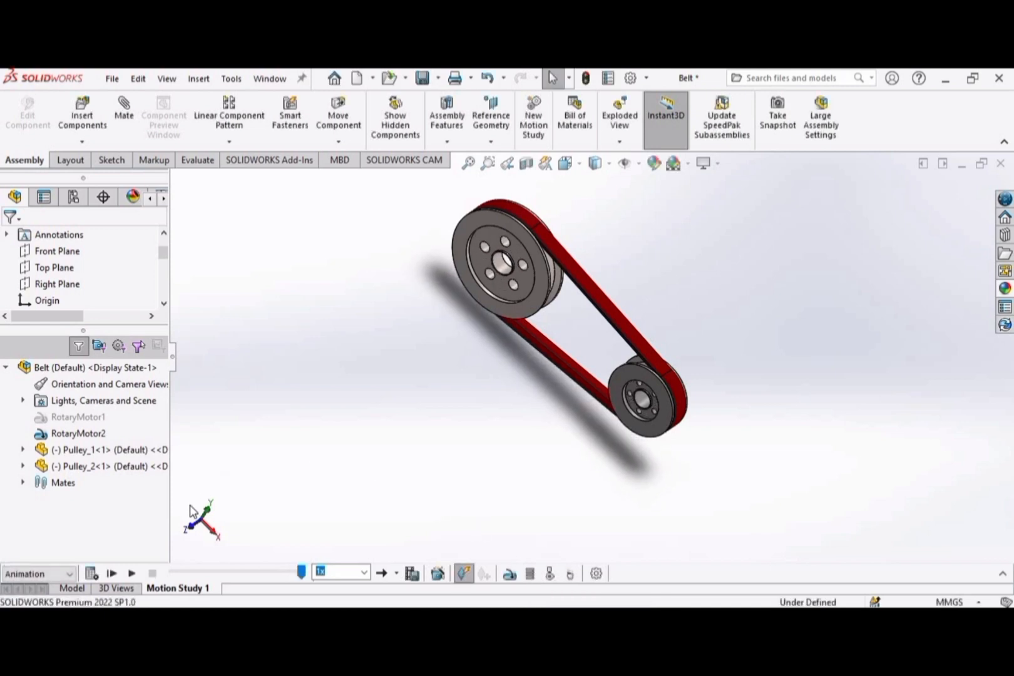
pyautogui.moveTo(1002, 594)
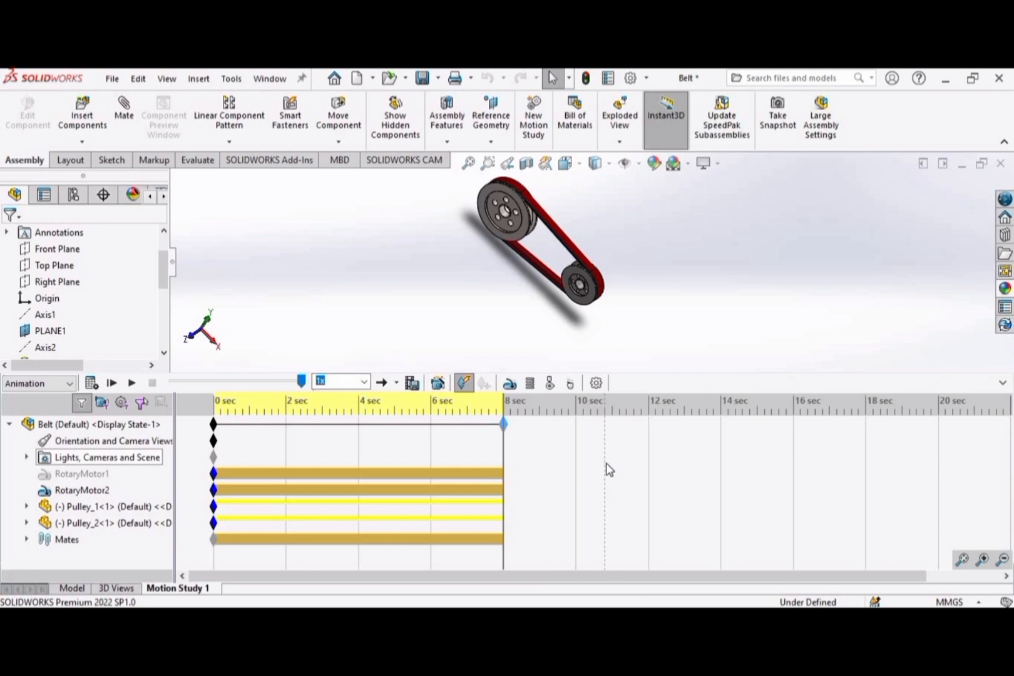
pyautogui.moveTo(1003, 384)
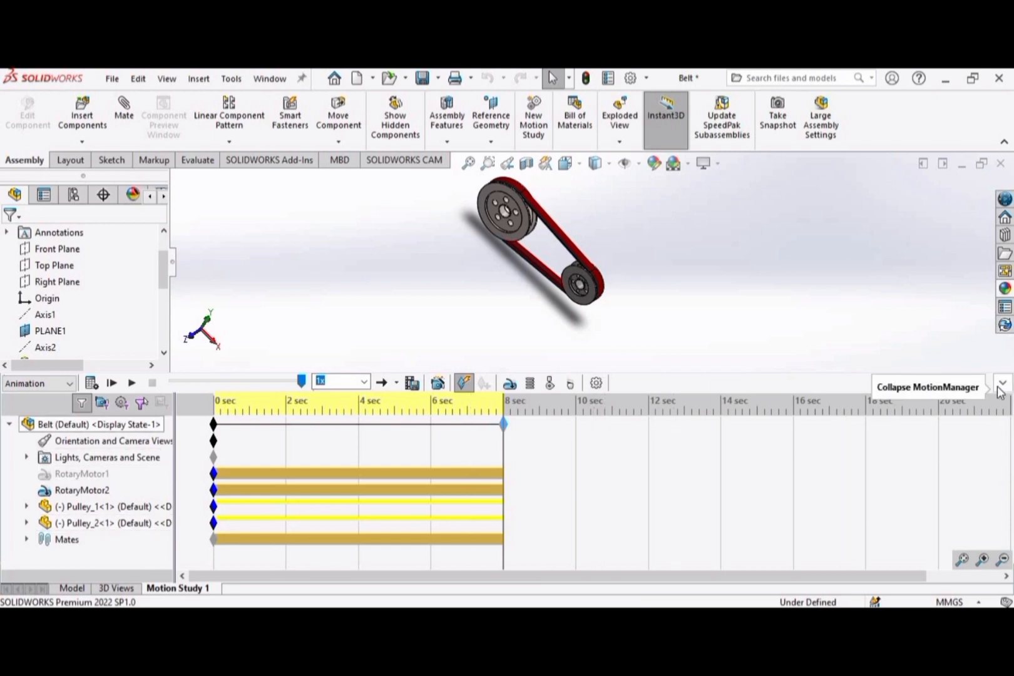
pyautogui.click(1001, 383)
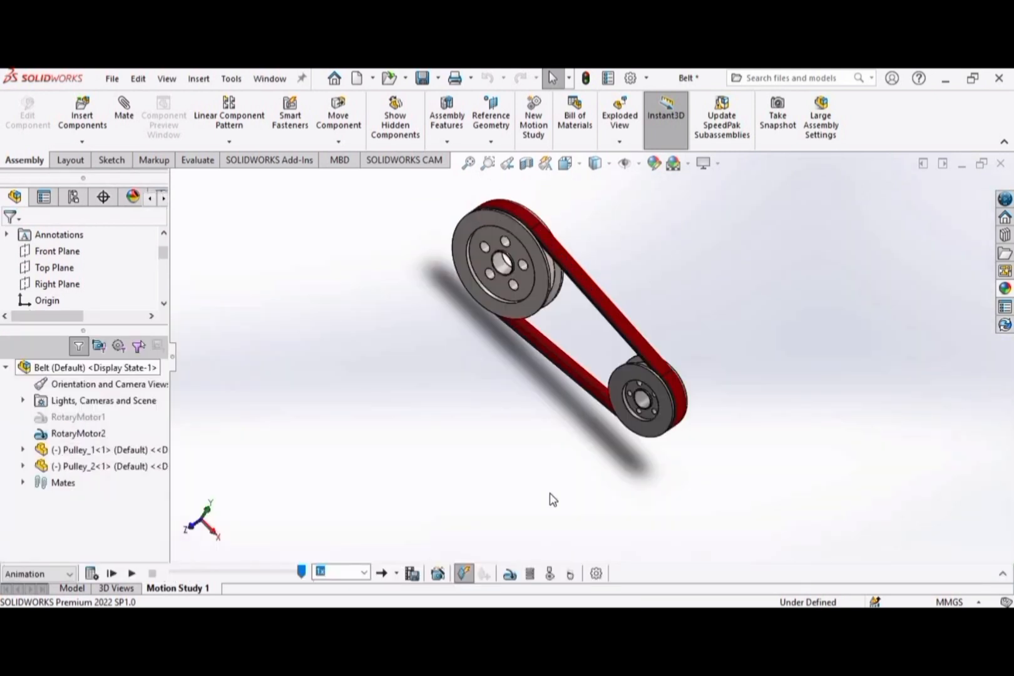